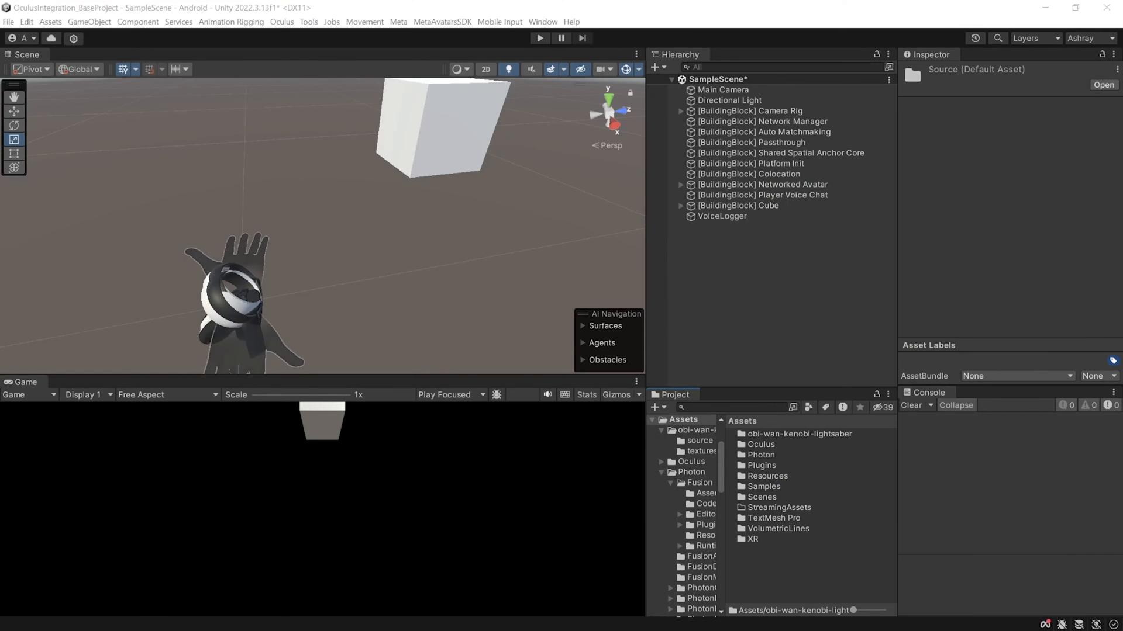
- Extract OWLS_High's embedded BlackPlastic1 and Steel materials into the model's source folder
double_click(700, 440)
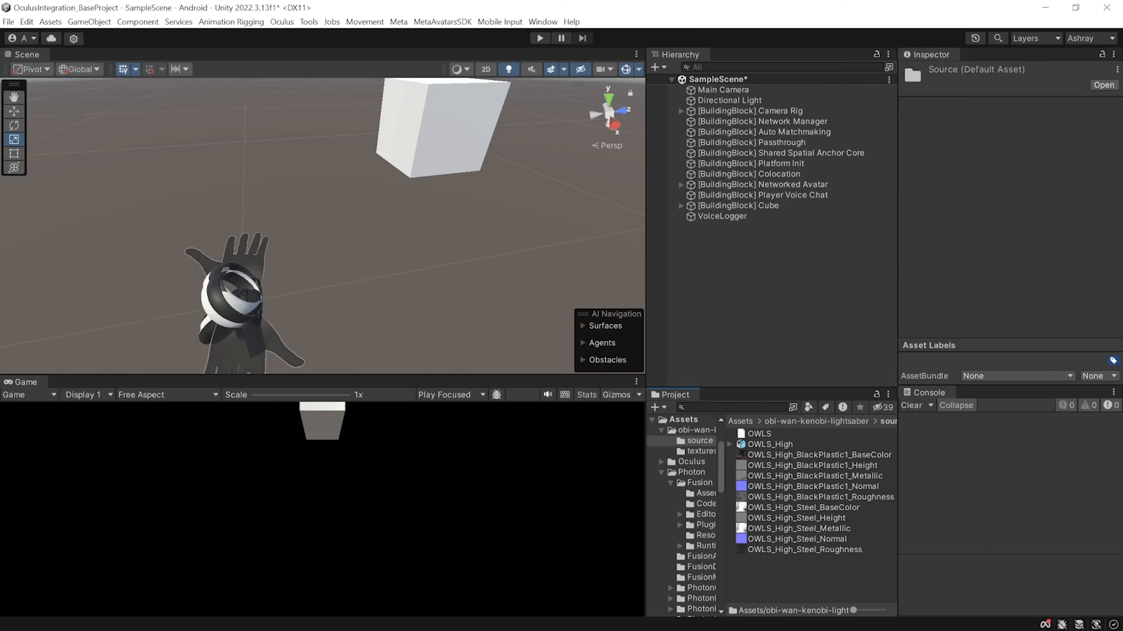
left_click(769, 444)
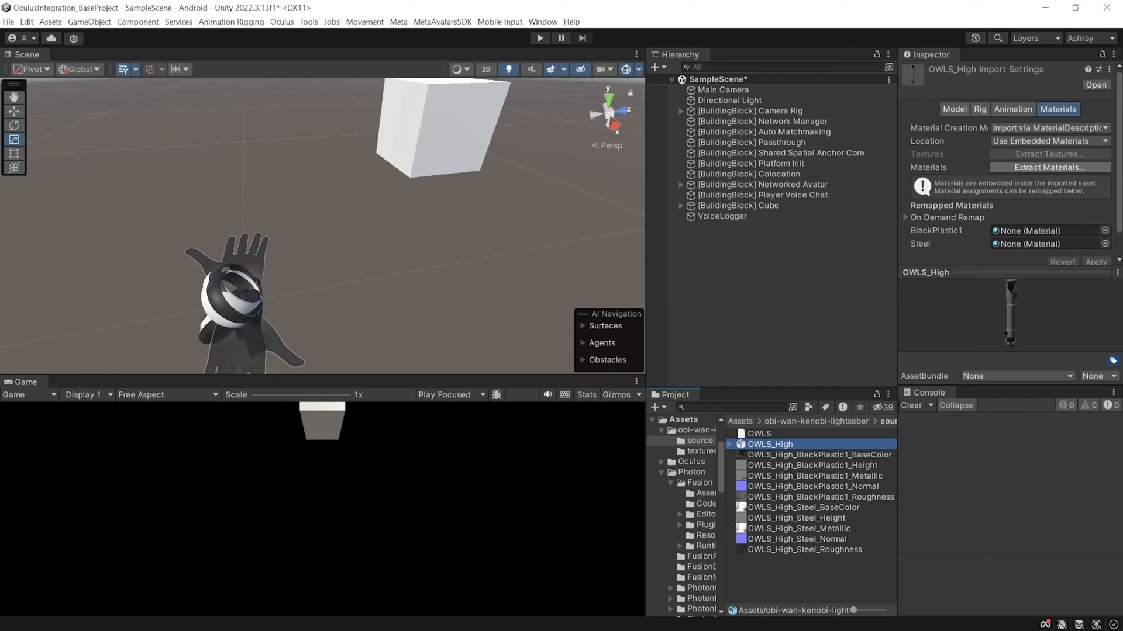
left_click(1050, 167)
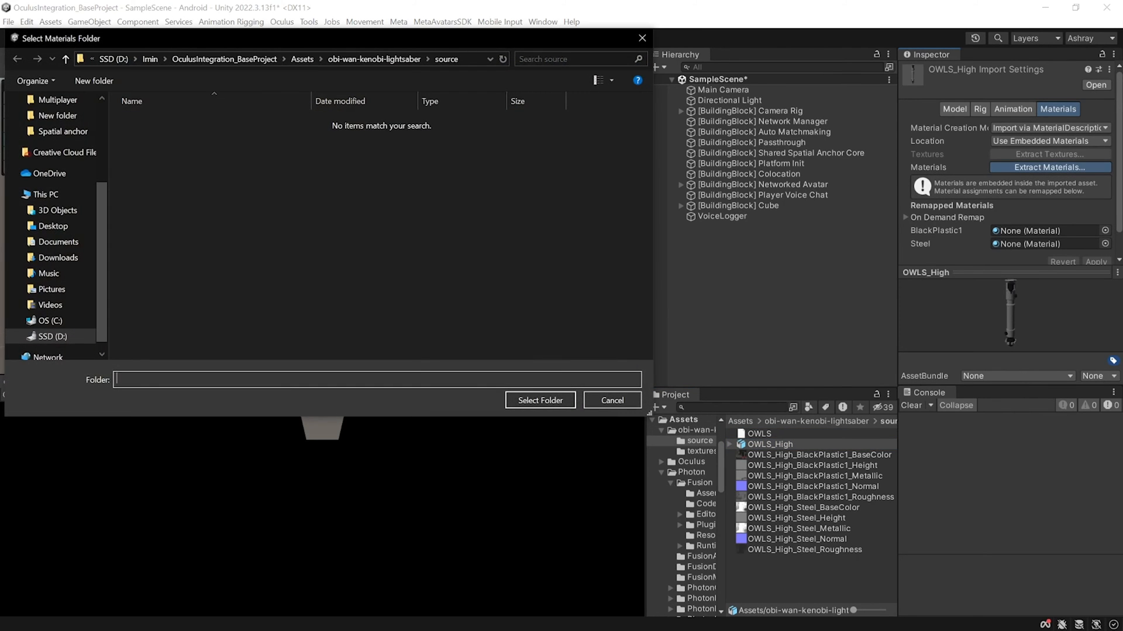
left_click(540, 401)
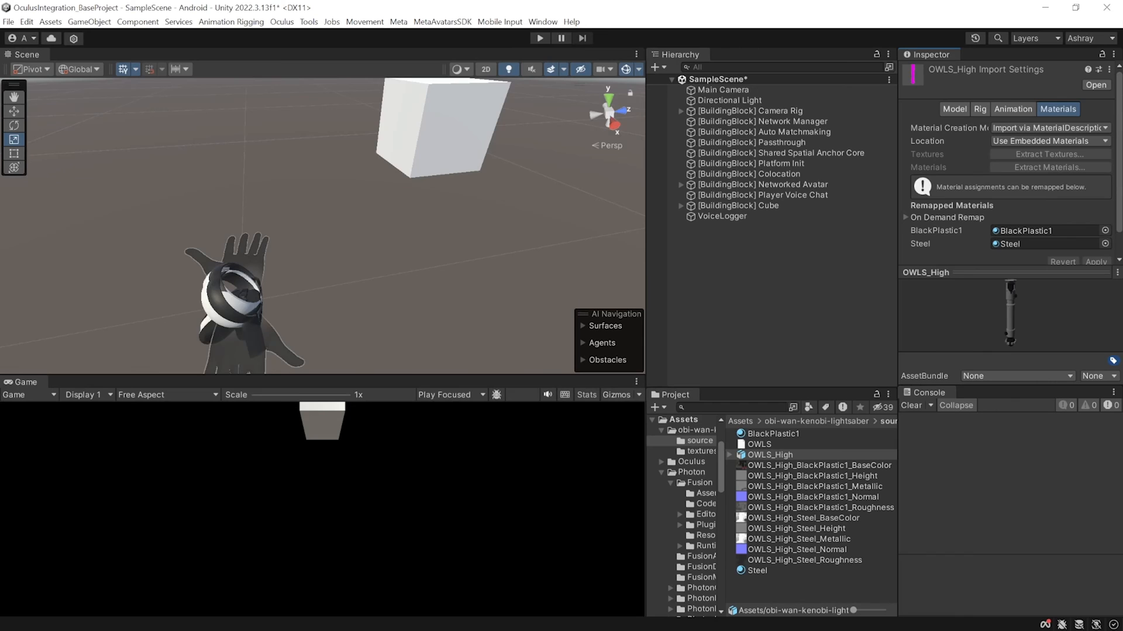
left_click(773, 433)
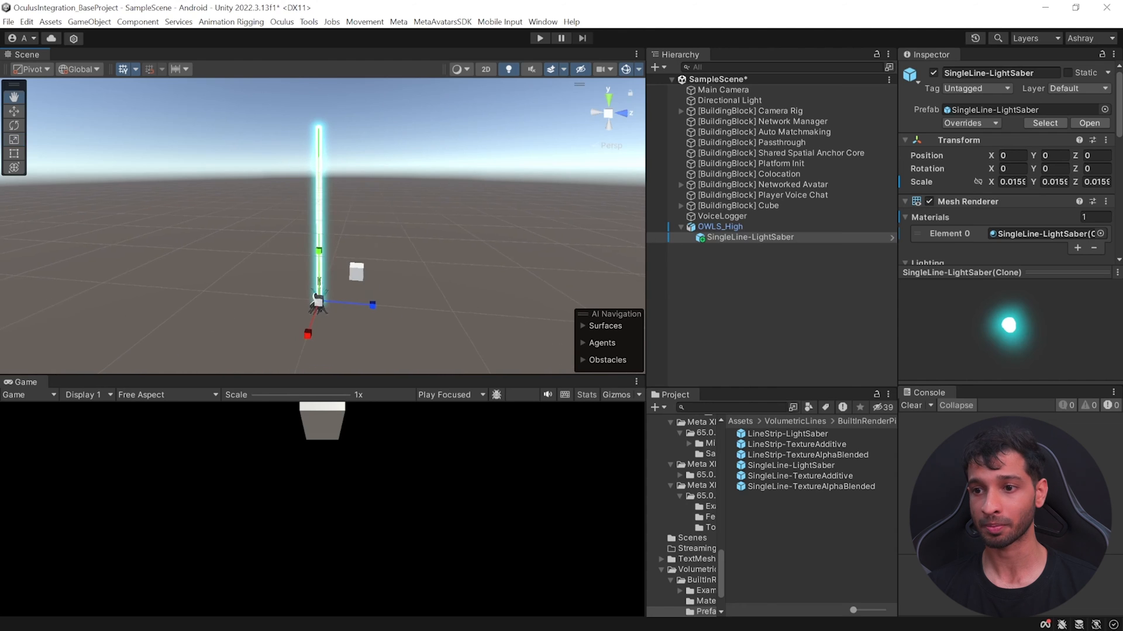
- Select the OWLS_High hilt object carrying the SingleLine-LightSaber blade
left_click(720, 226)
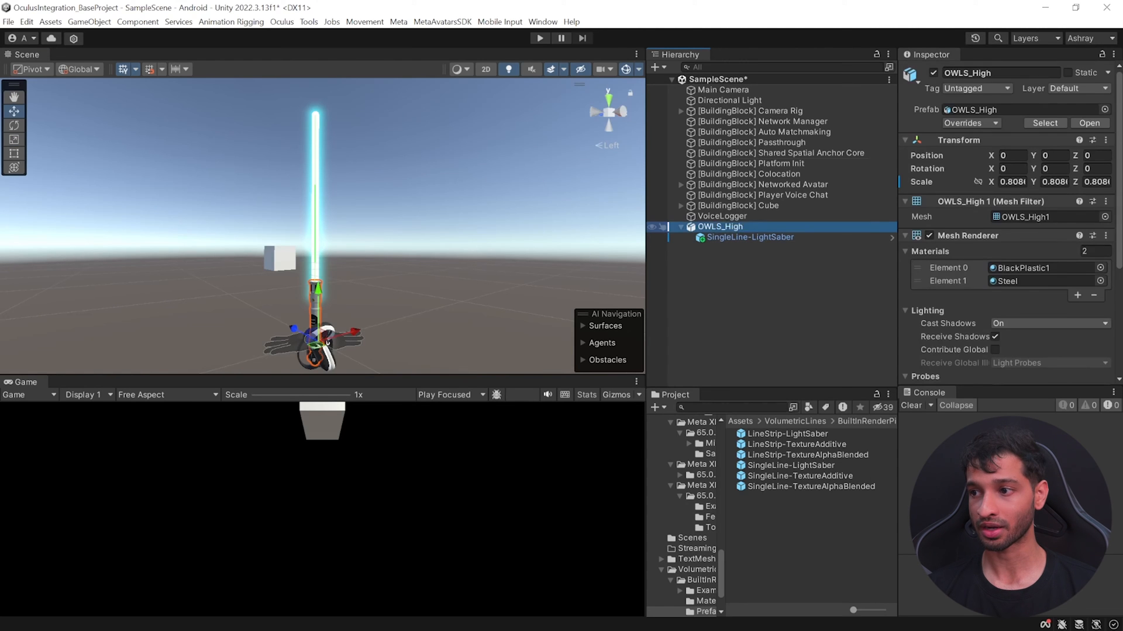
- Add a grab interaction to OWLS_High with grab types All and a rigidbody
right_click(719, 226)
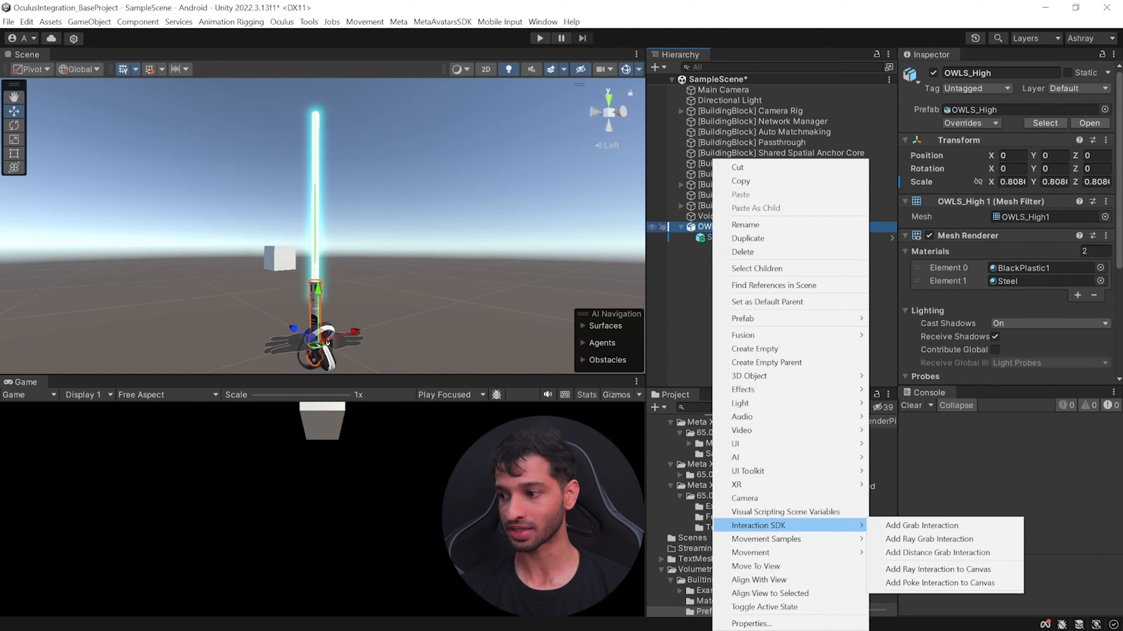
left_click(922, 525)
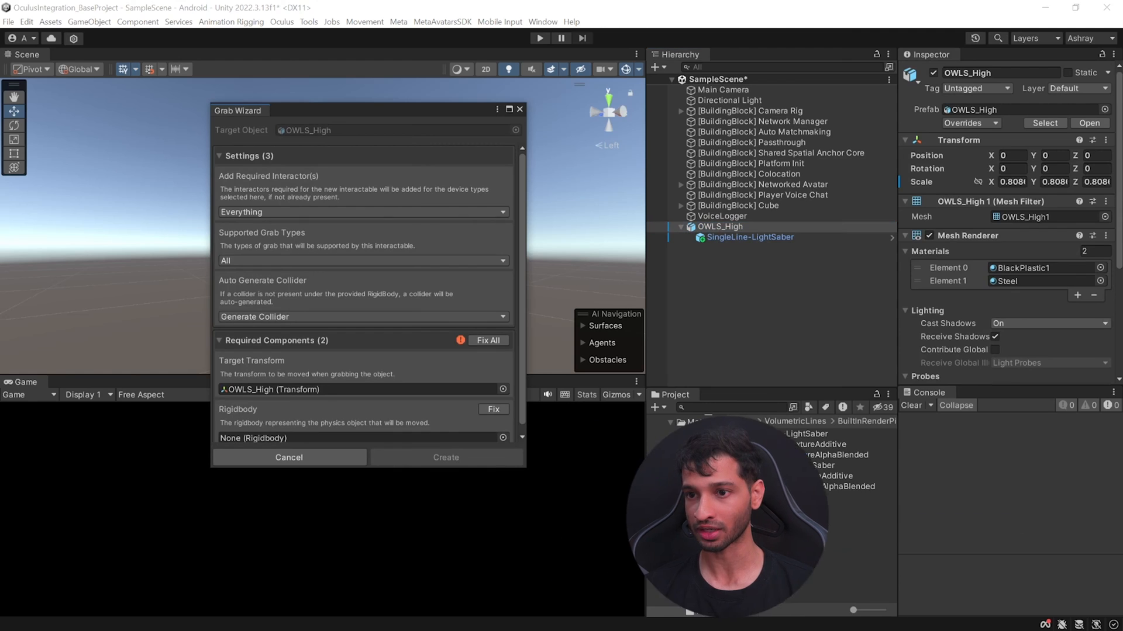
left_click(362, 212)
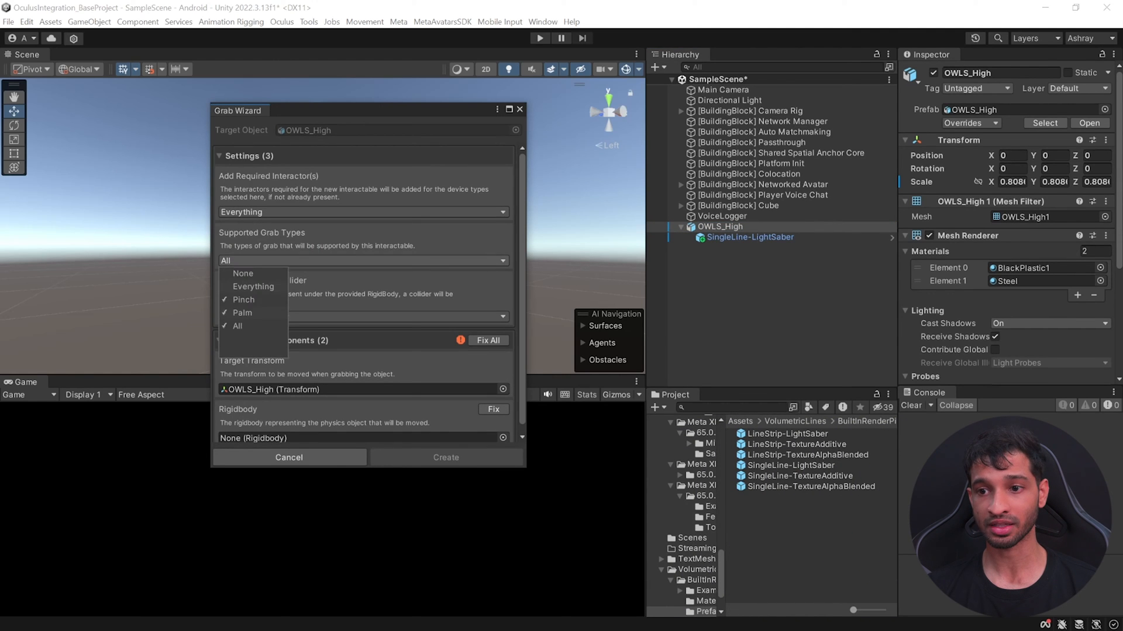
left_click(237, 326)
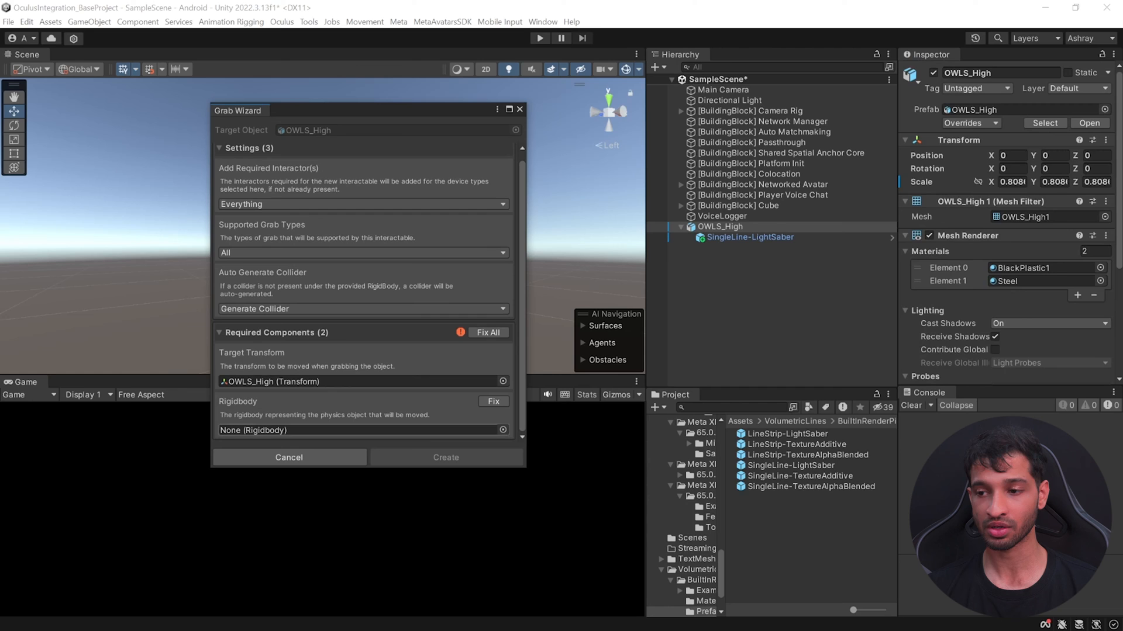
left_click(493, 402)
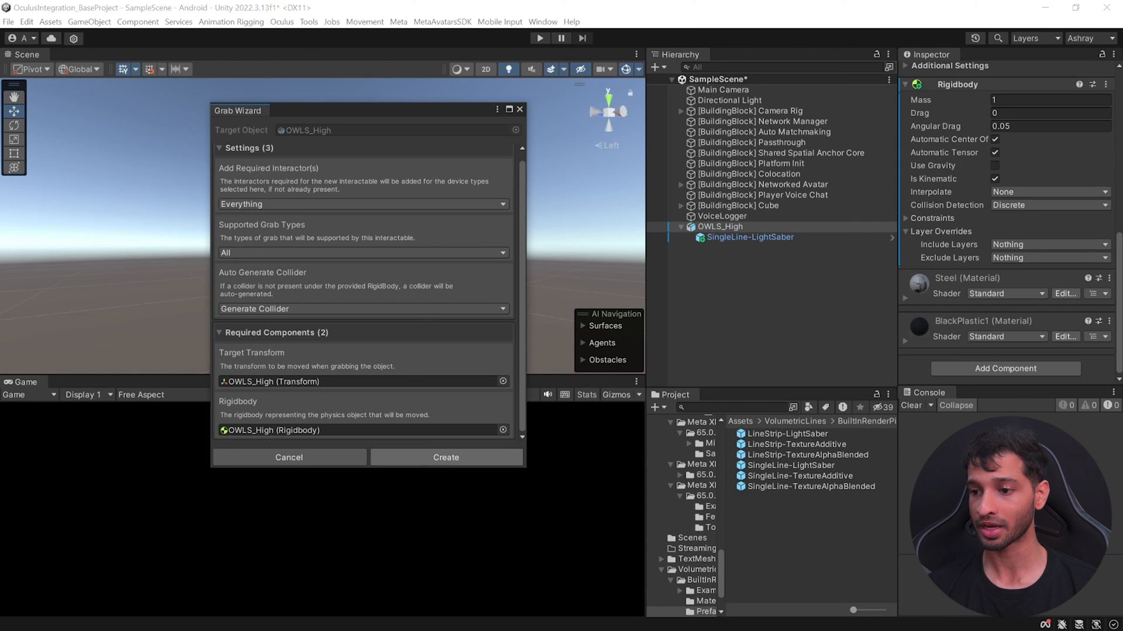
left_click(446, 457)
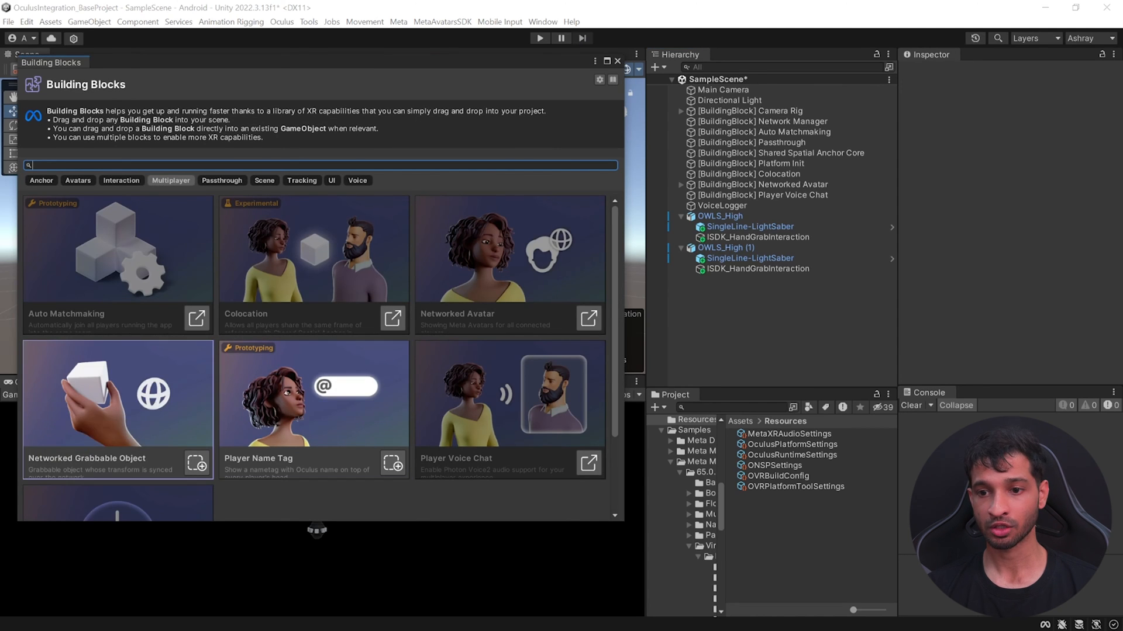
- Add the Networked Grabbable Object block to both sabers with Use Gravity unchecked
left_click(719, 216)
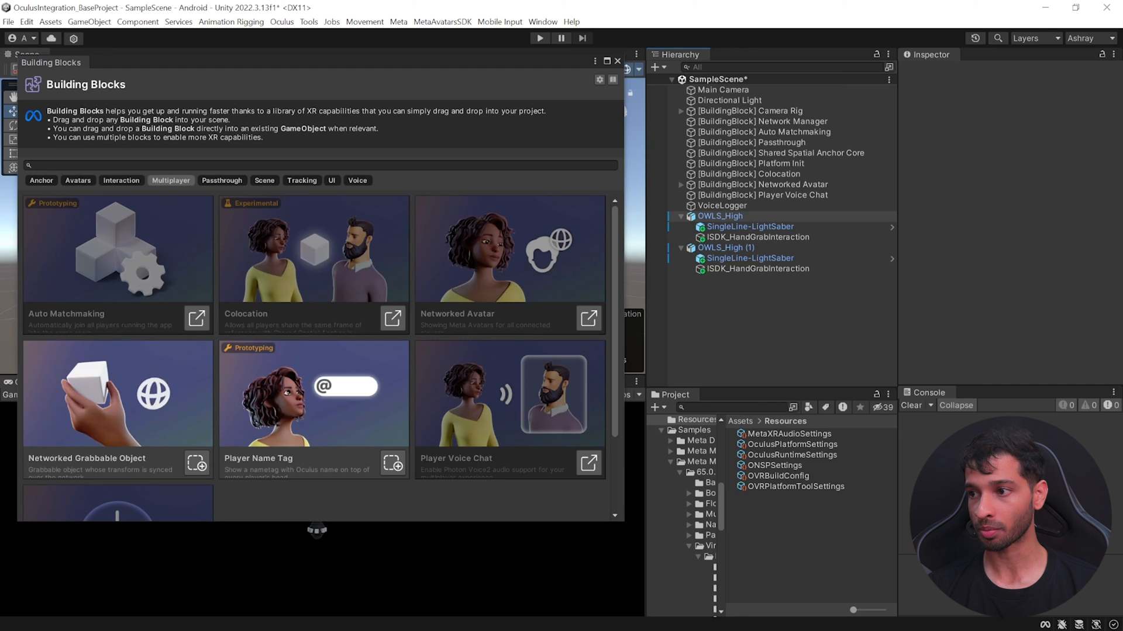
left_click(197, 463)
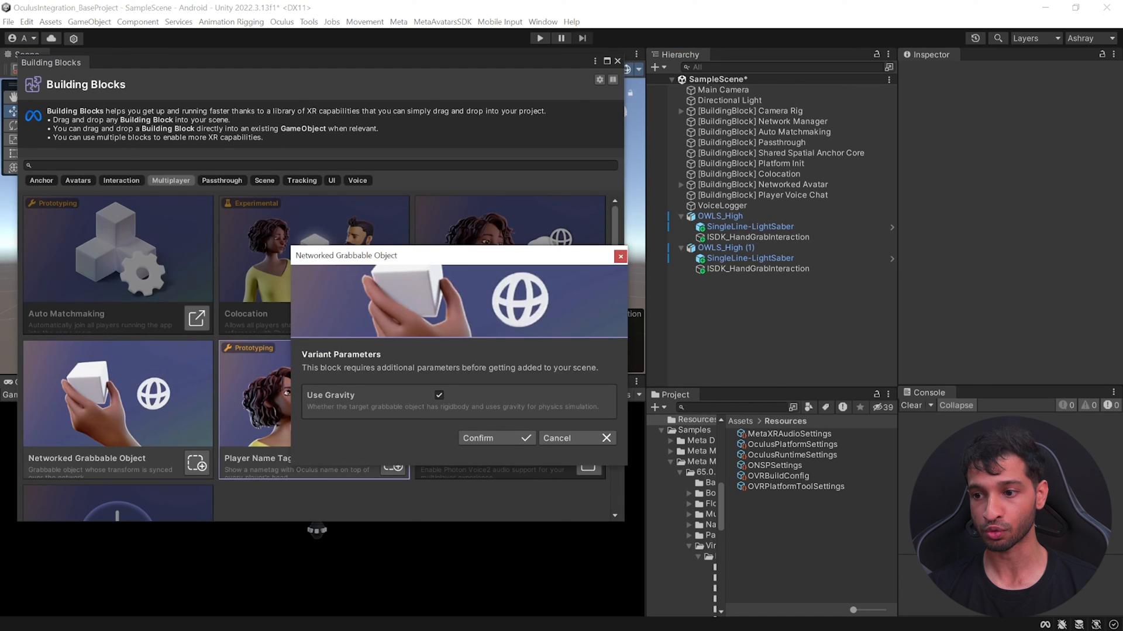
left_click(439, 395)
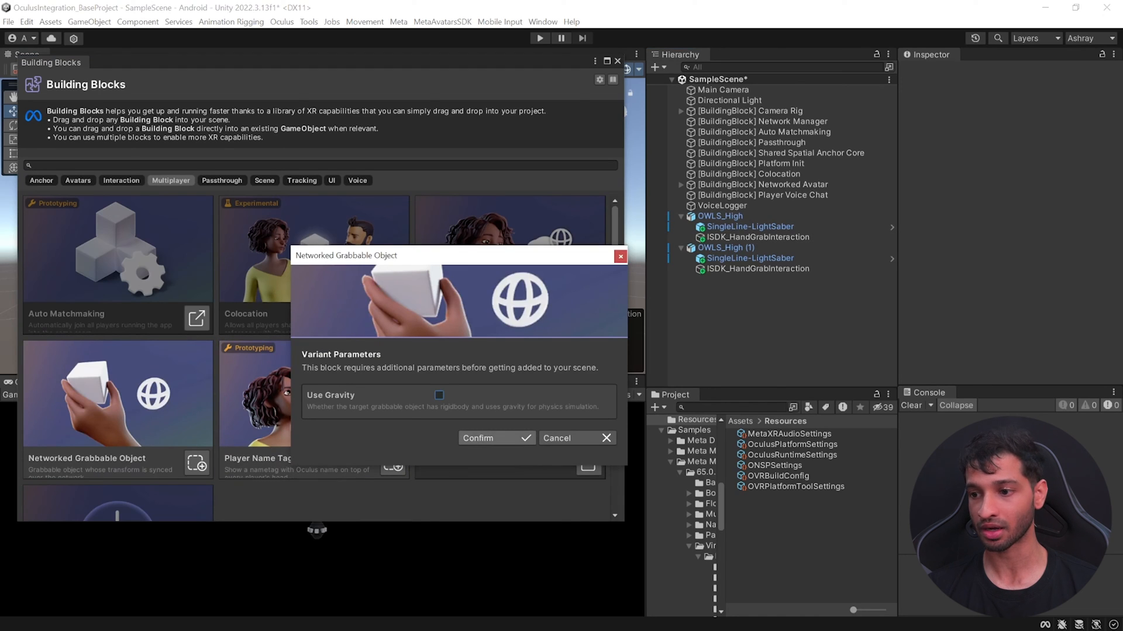
left_click(496, 438)
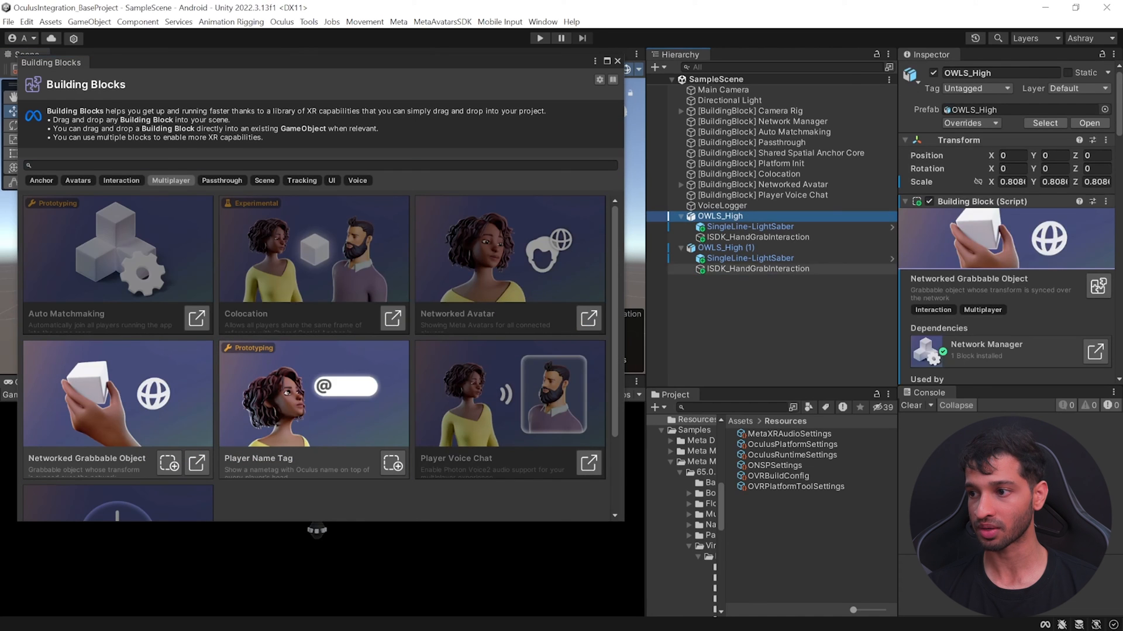
left_click(725, 247)
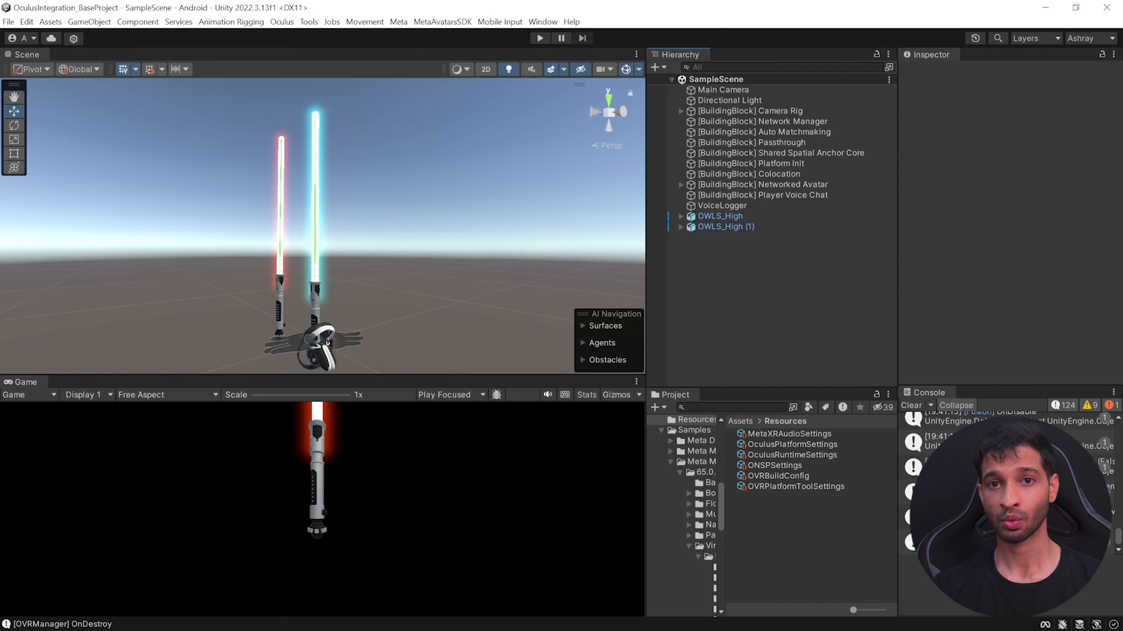
- Disable the Passthrough block and set CenterEyeAnchor's Camera Clear Flags to Skybox
left_click(749, 142)
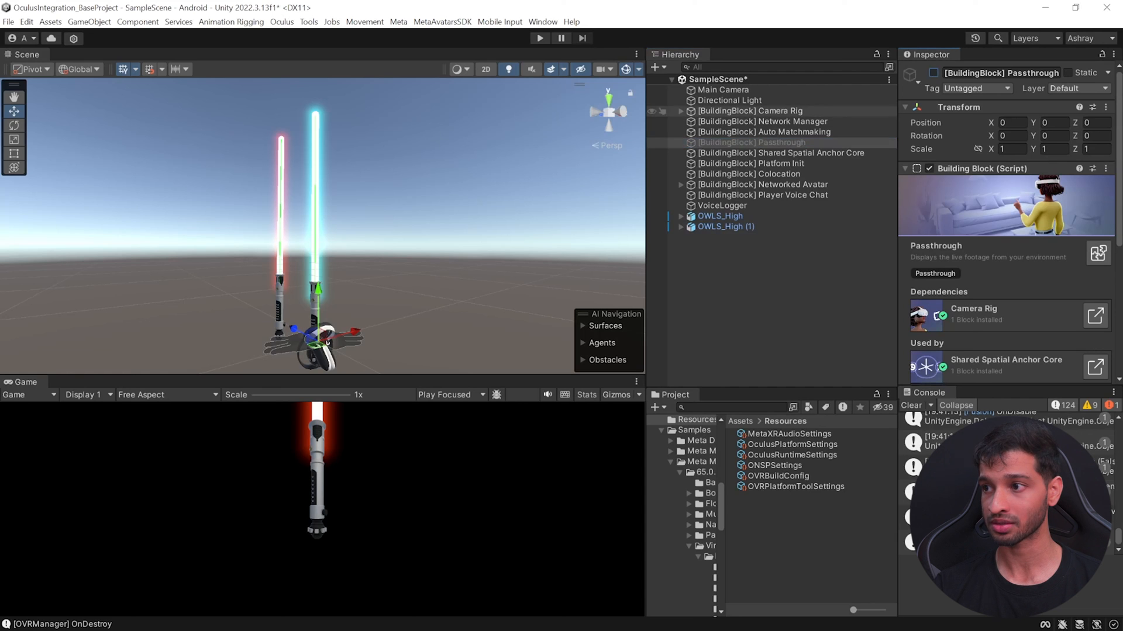
left_click(751, 111)
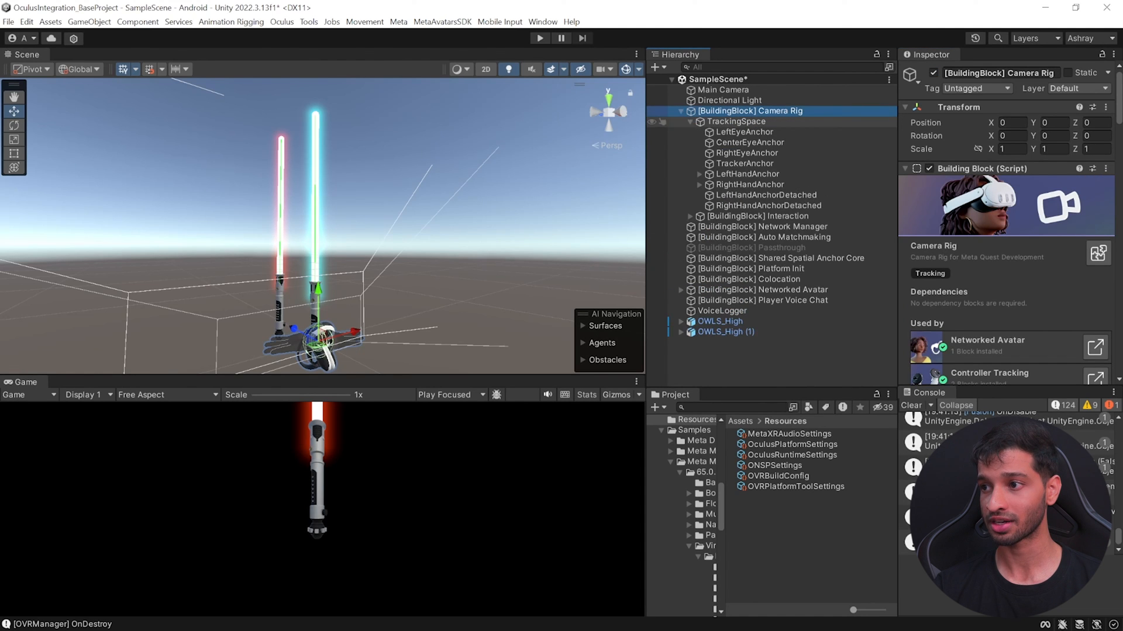
left_click(750, 142)
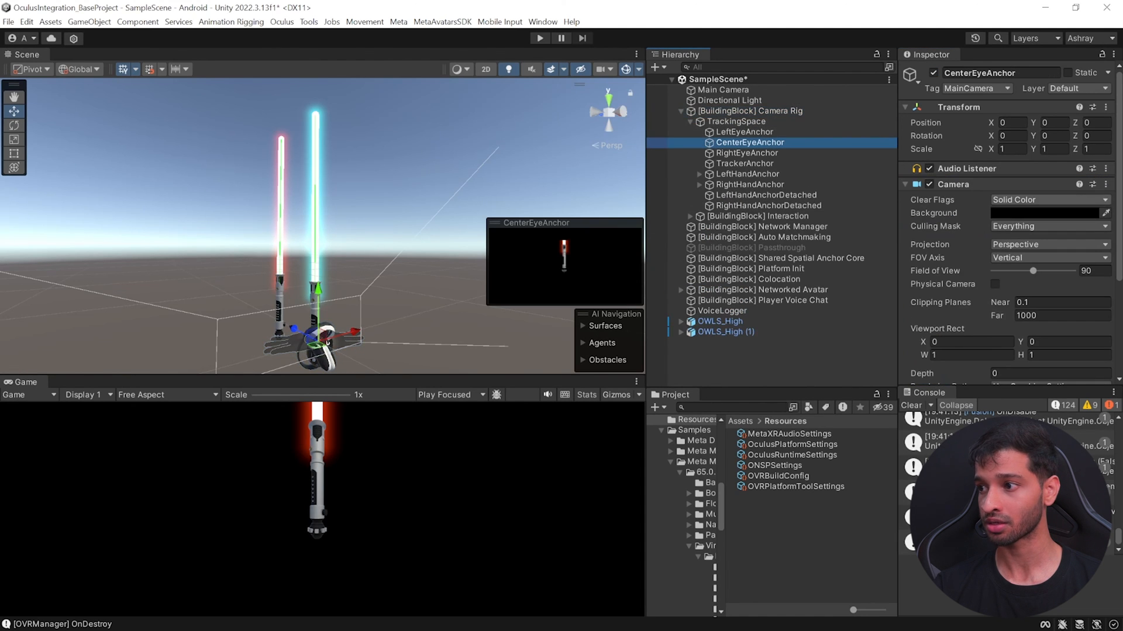
left_click(1049, 200)
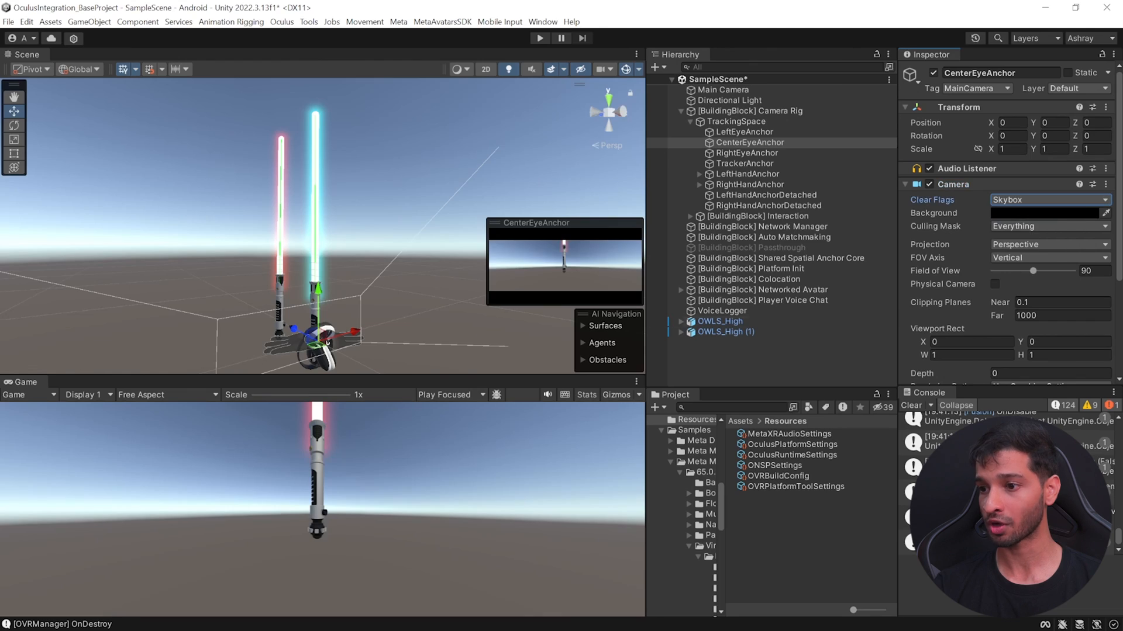